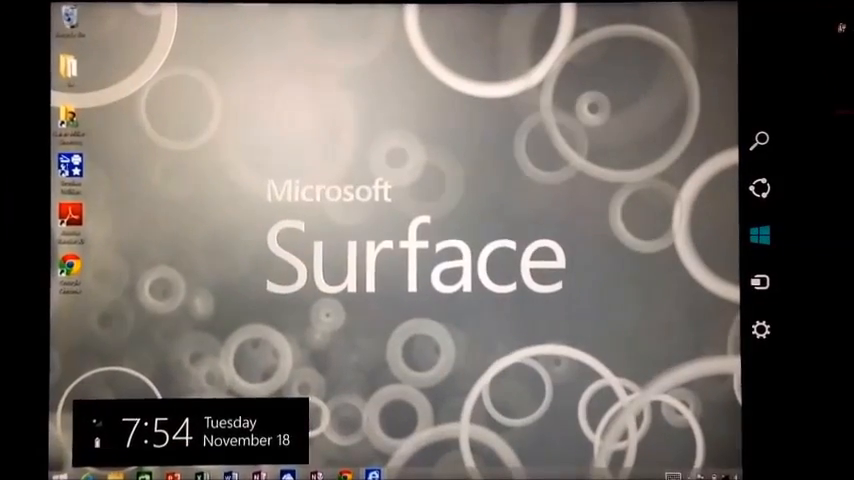
# Step: Choose the FCPS Onboard Wi-Fi network from the Windows 8.1 Networks list via Settings
pyautogui.click(760, 330)
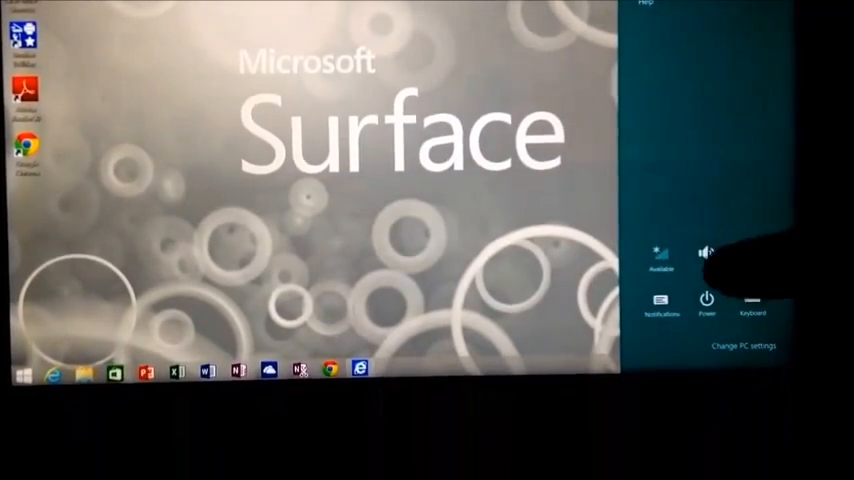
pyautogui.click(652, 250)
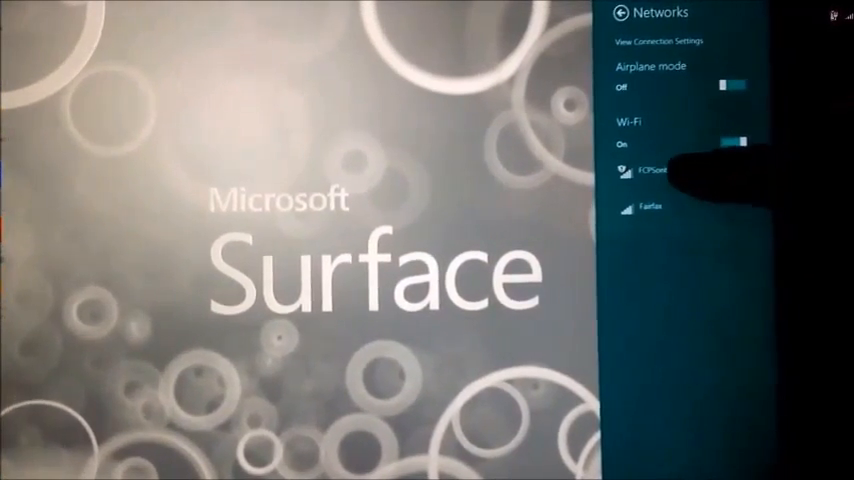
pyautogui.click(660, 170)
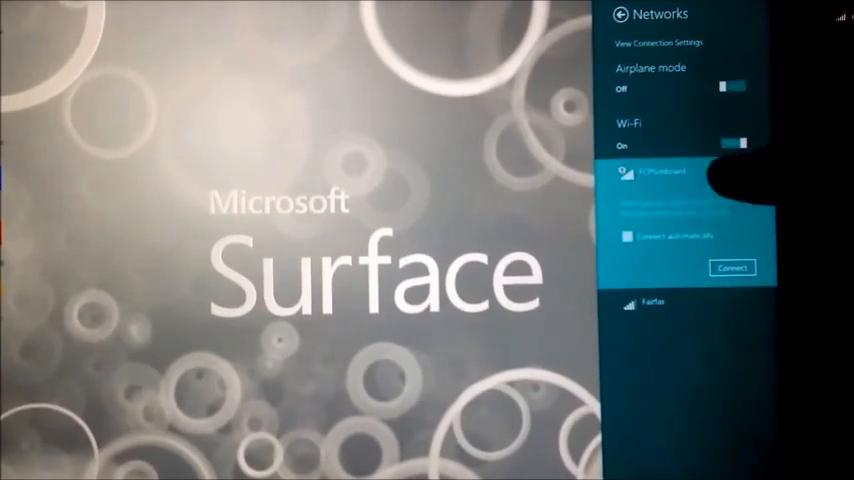
# Step: Connect to FCPS Onboard and agree to the Cloudpath Terms & Conditions to start enrollment
pyautogui.click(732, 268)
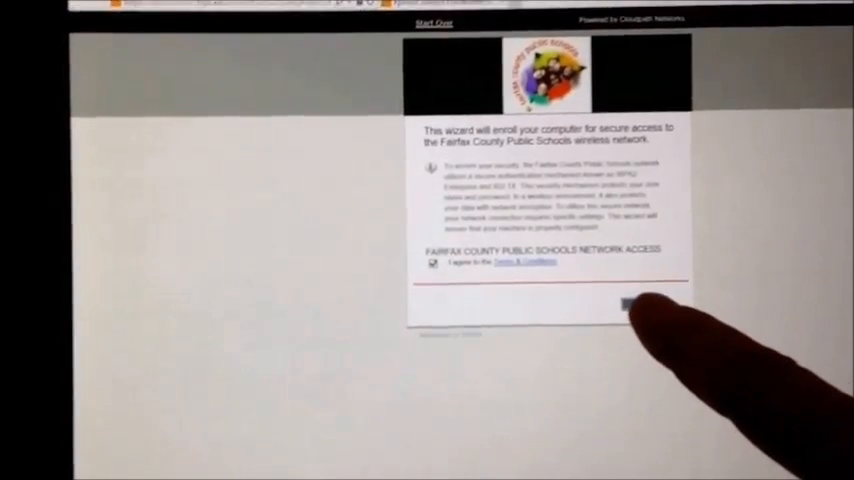
pyautogui.click(628, 308)
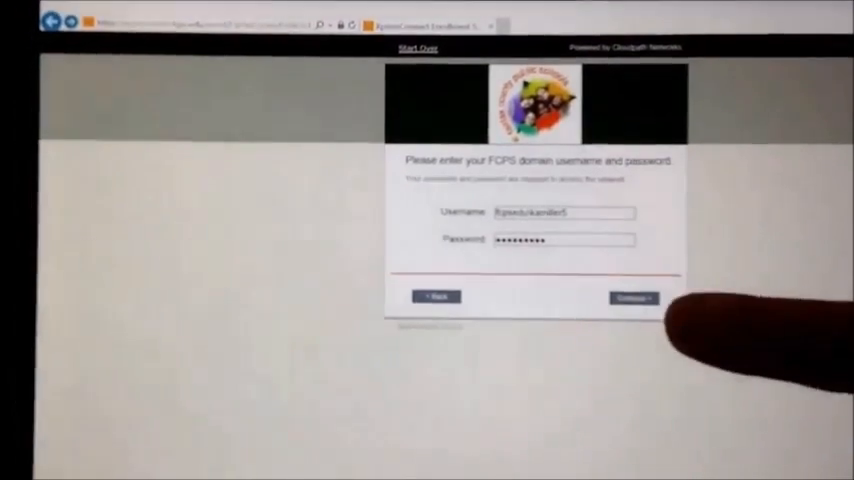
# Step: Submit the FCPS domain username and password to continue enrollment
pyautogui.click(632, 298)
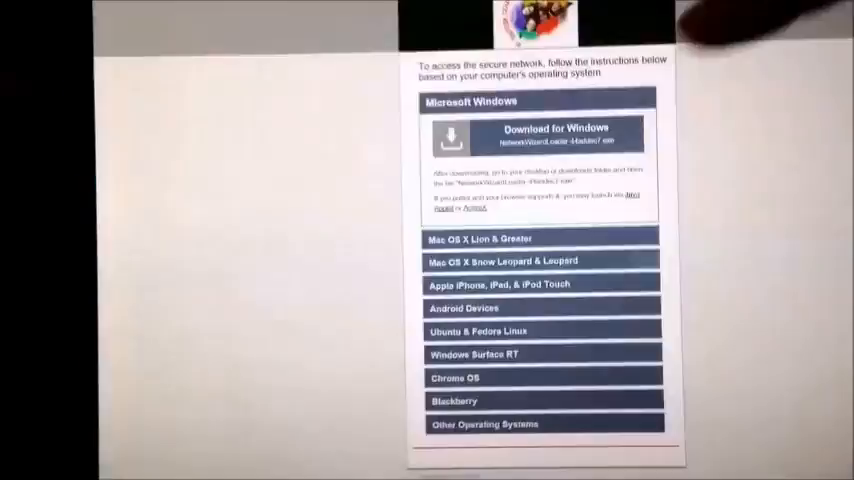
# Step: Run 'Download for Windows' so the XpressConnect loader fetches the network configuration
pyautogui.click(540, 136)
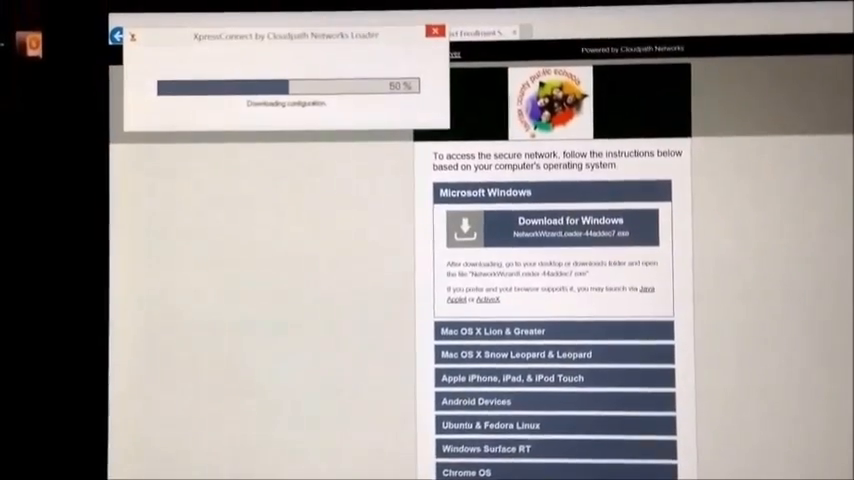